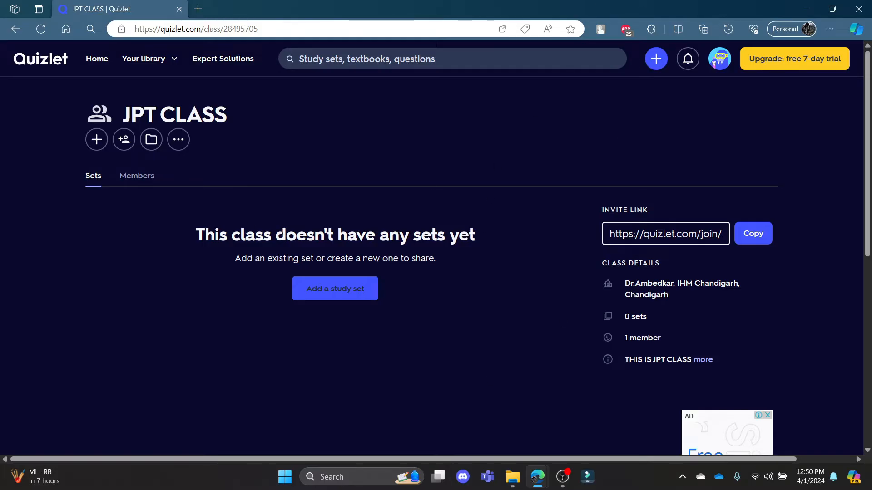
Briefly check the Add a set and Invite members dialogs on JPT CLASS, then bring up Add a folder listing YUP.
{"action": "left_click", "coordinate": [96, 139]}
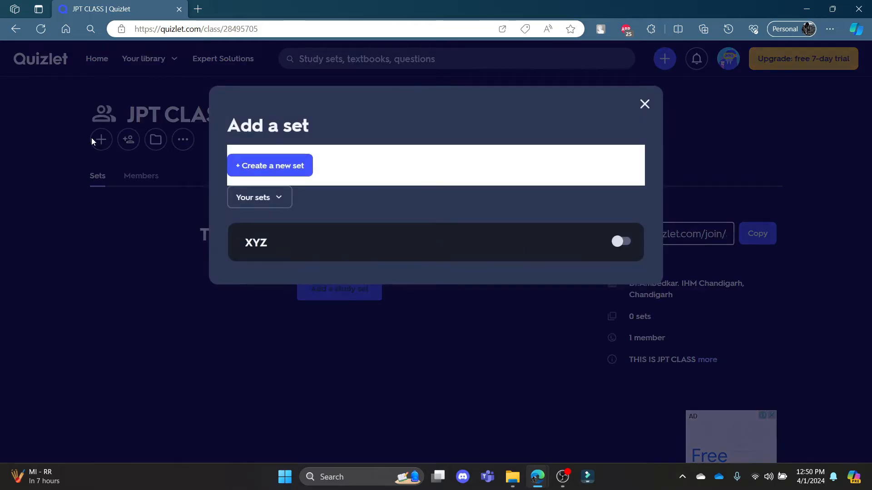
{"action": "mouse_move", "coordinate": [336, 226]}
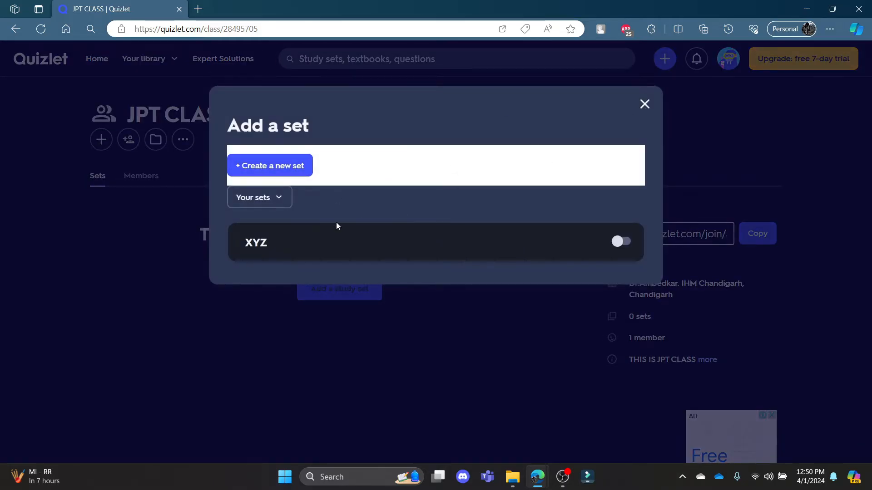
{"action": "left_click", "coordinate": [645, 104]}
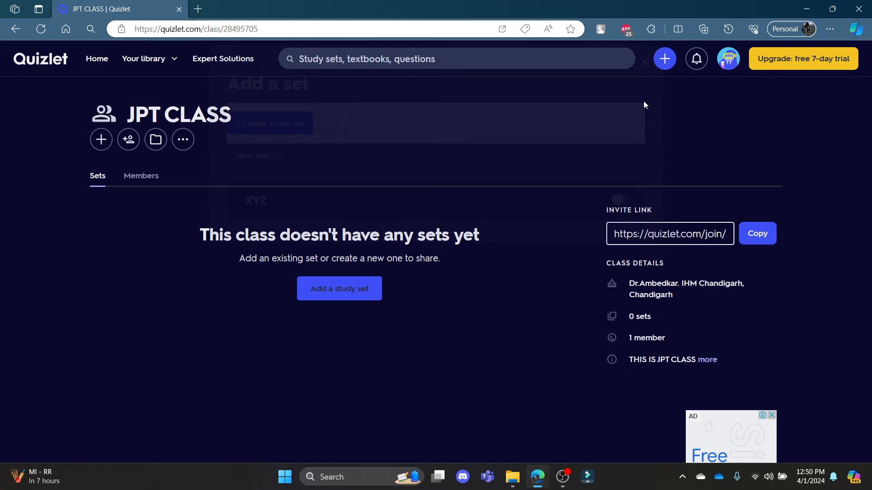
{"action": "left_click", "coordinate": [128, 140]}
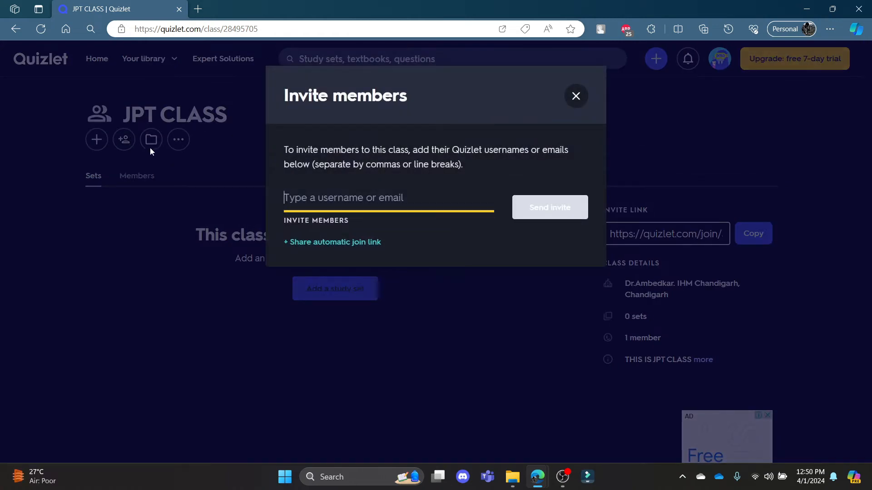
{"action": "left_click", "coordinate": [575, 95]}
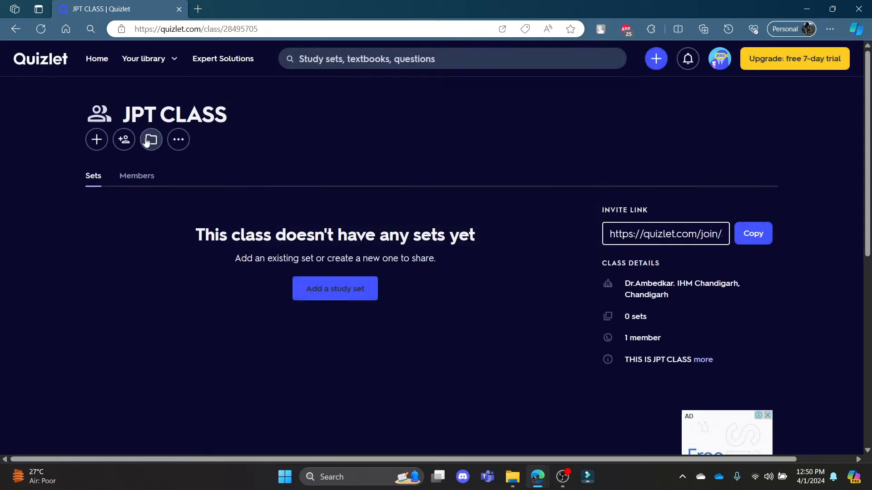
{"action": "left_click", "coordinate": [151, 139]}
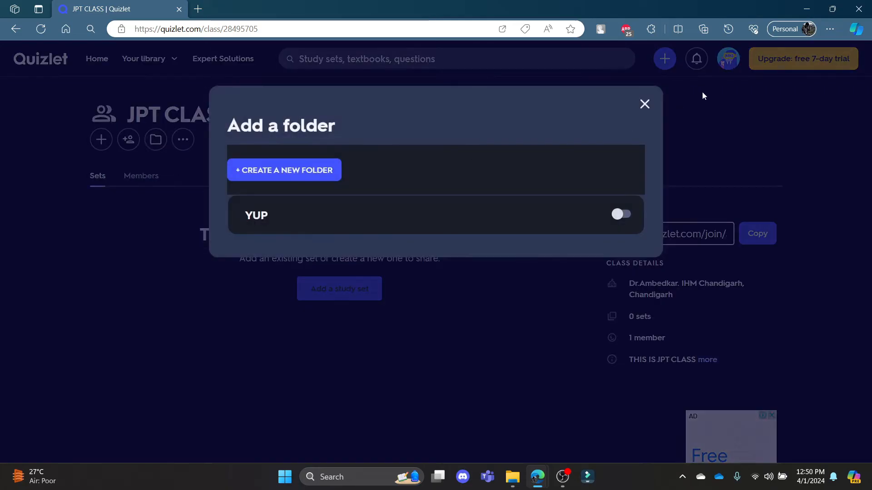
Dismiss the Add a folder chooser and glance through the JPT CLASS options menu.
{"action": "left_click", "coordinate": [644, 104]}
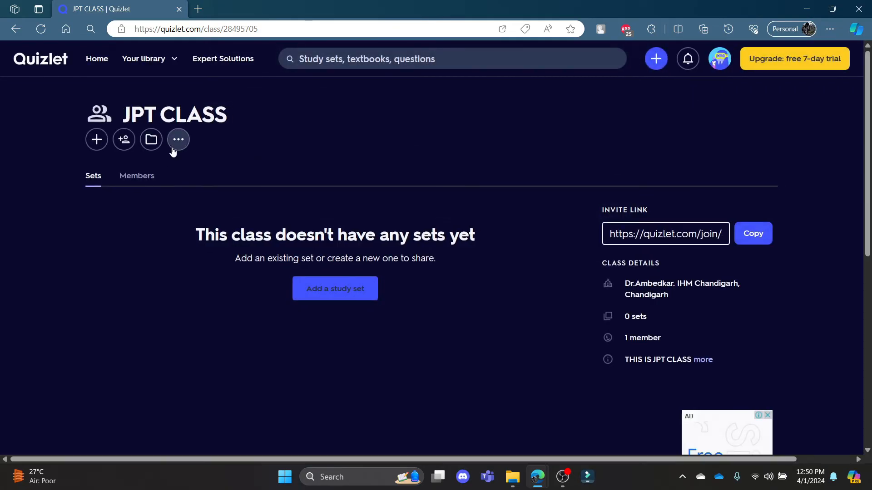
{"action": "mouse_move", "coordinate": [178, 139]}
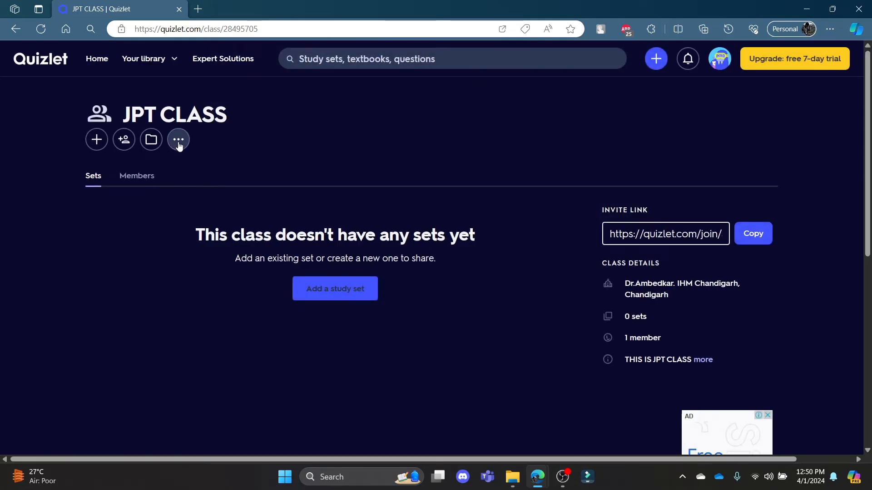
{"action": "left_click", "coordinate": [178, 138]}
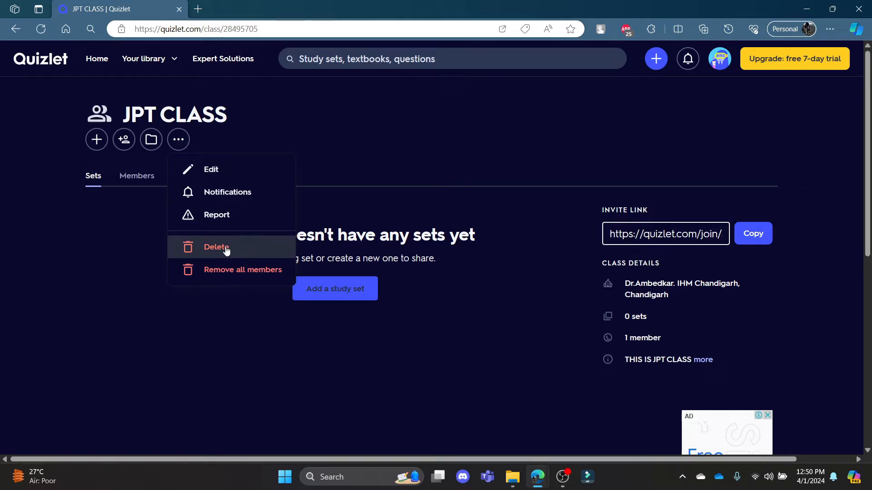
{"action": "mouse_move", "coordinate": [237, 251]}
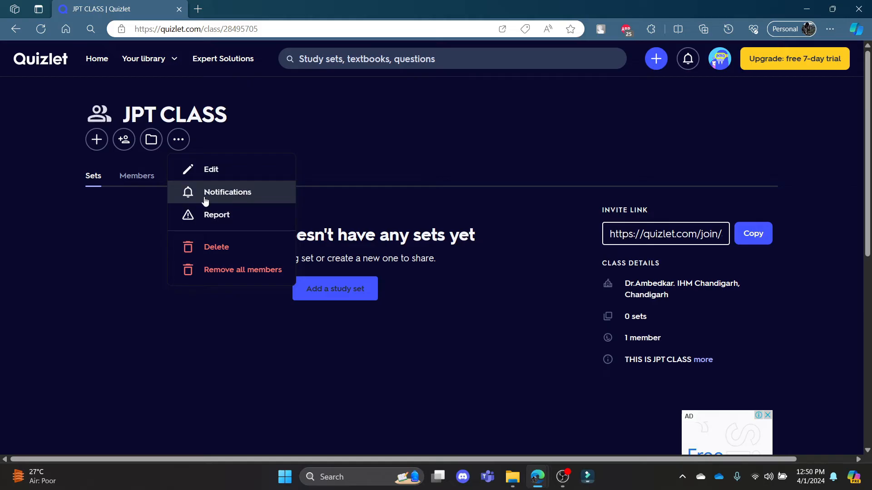
{"action": "left_click", "coordinate": [227, 192]}
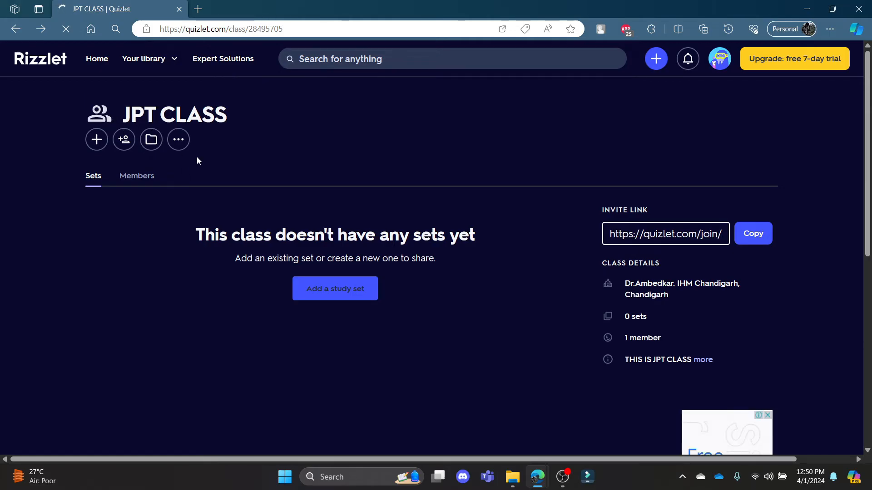
Delete JPT CLASS from its options menu and confirm with 'Yes, delete class'.
{"action": "left_click", "coordinate": [178, 139]}
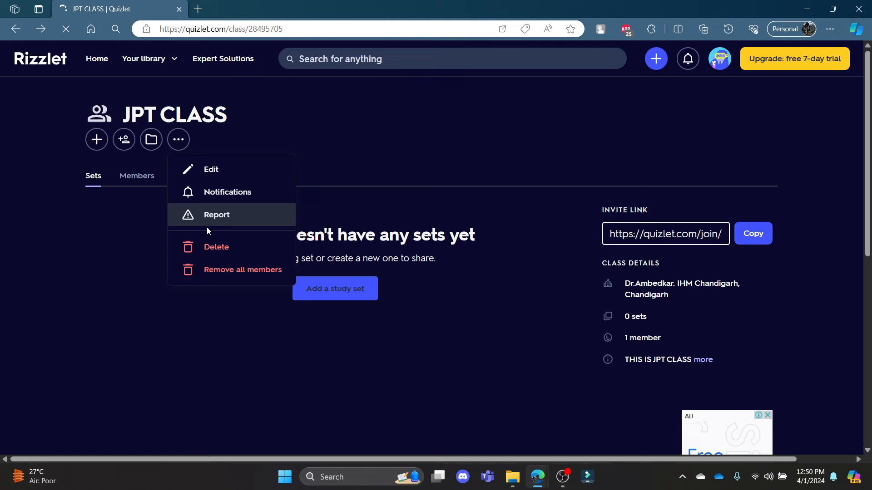
{"action": "left_click", "coordinate": [216, 247]}
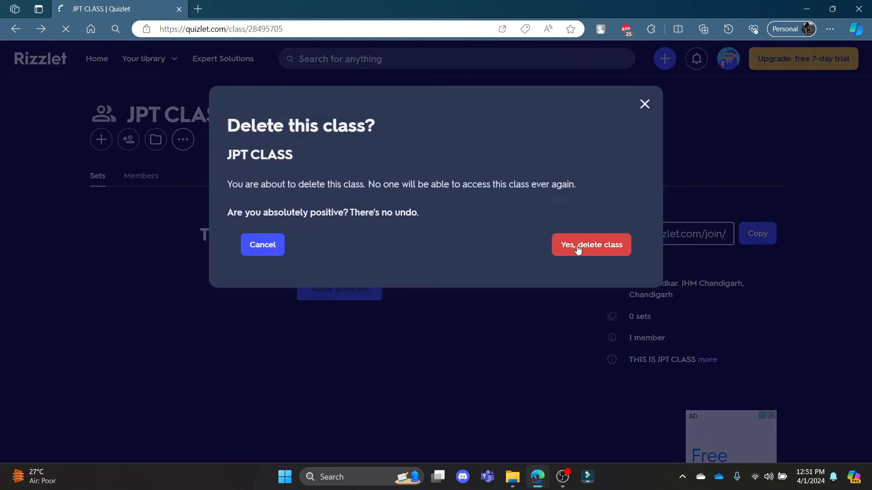
{"action": "mouse_move", "coordinate": [306, 180]}
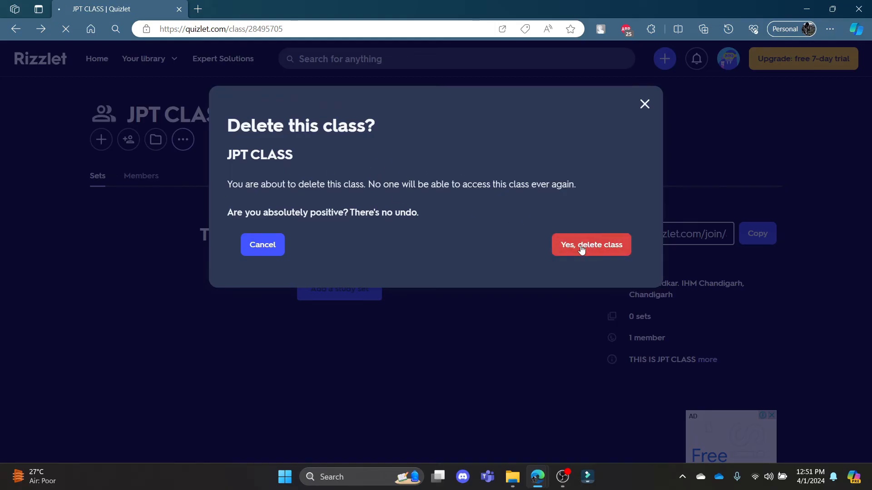
{"action": "left_click", "coordinate": [591, 244]}
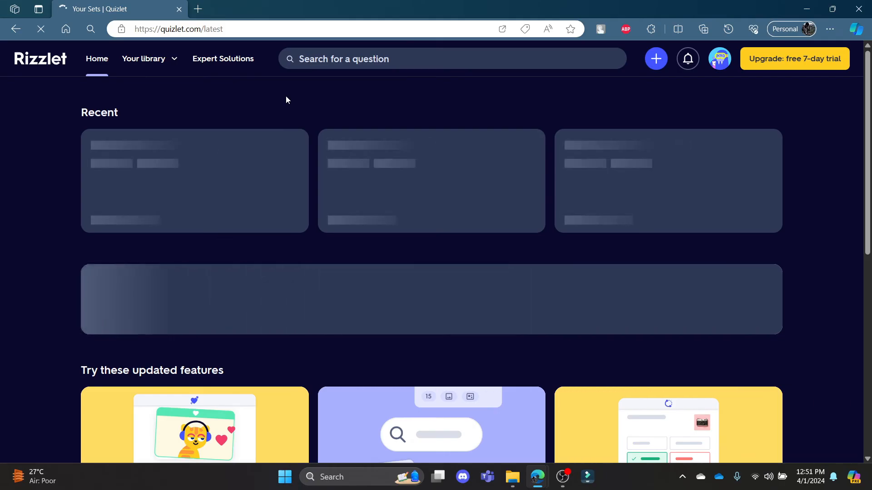
{"action": "scroll", "scroll_direction": "down", "scroll_amount": 3}
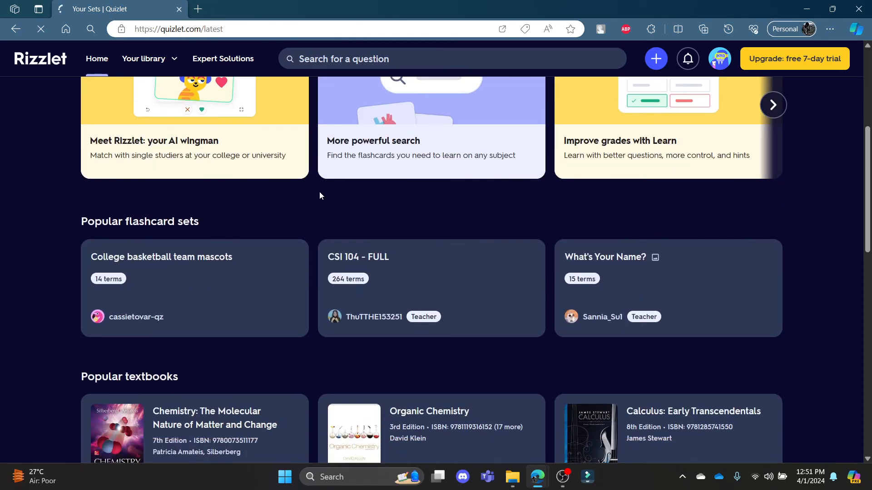
{"action": "scroll", "scroll_direction": "down", "scroll_amount": 3}
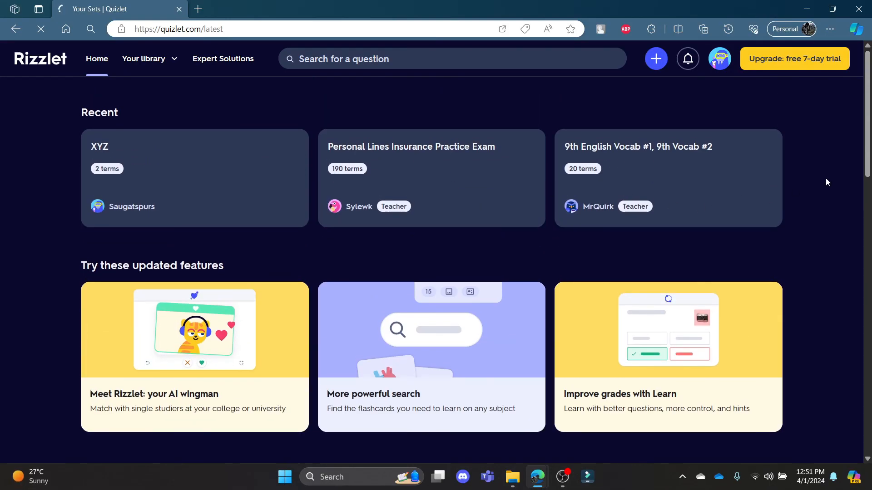
{"action": "left_click", "coordinate": [40, 29]}
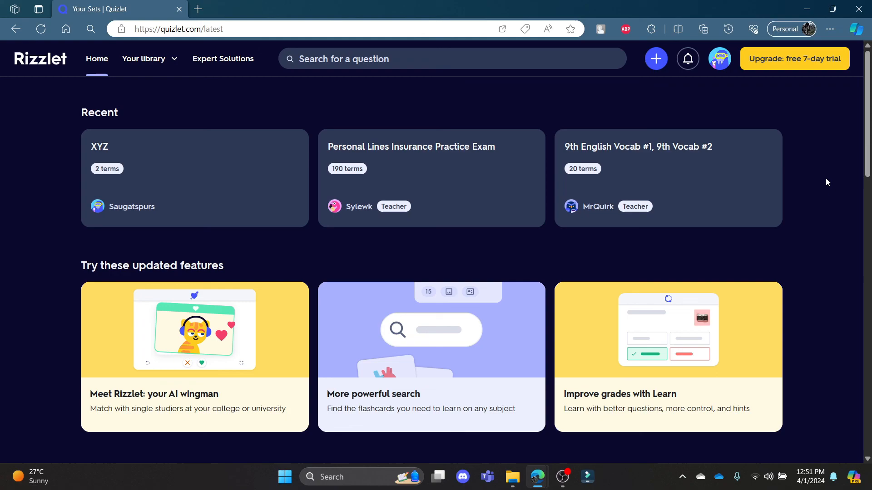